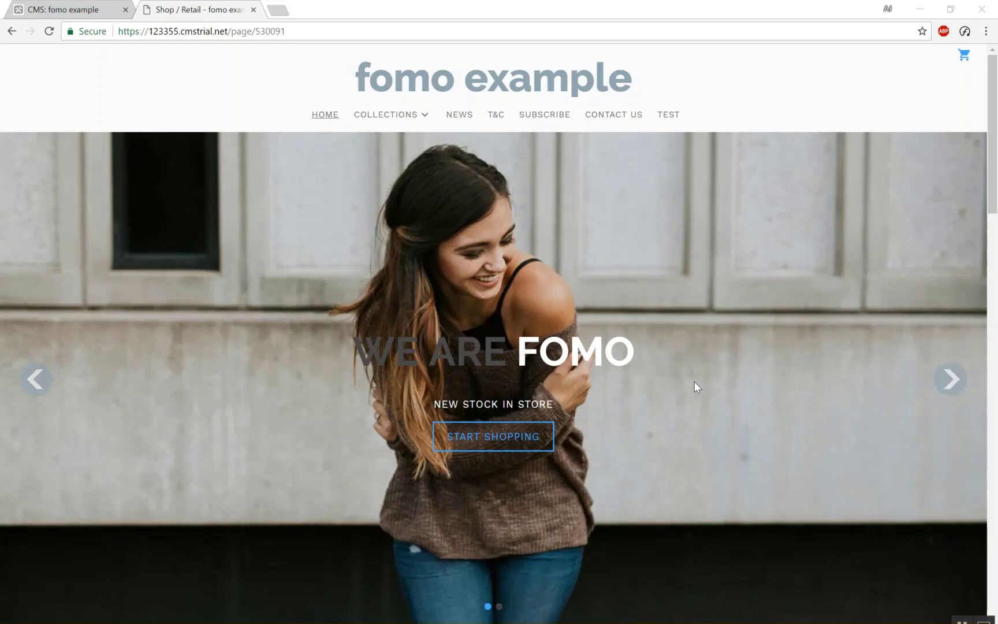
mouse_move(400, 137)
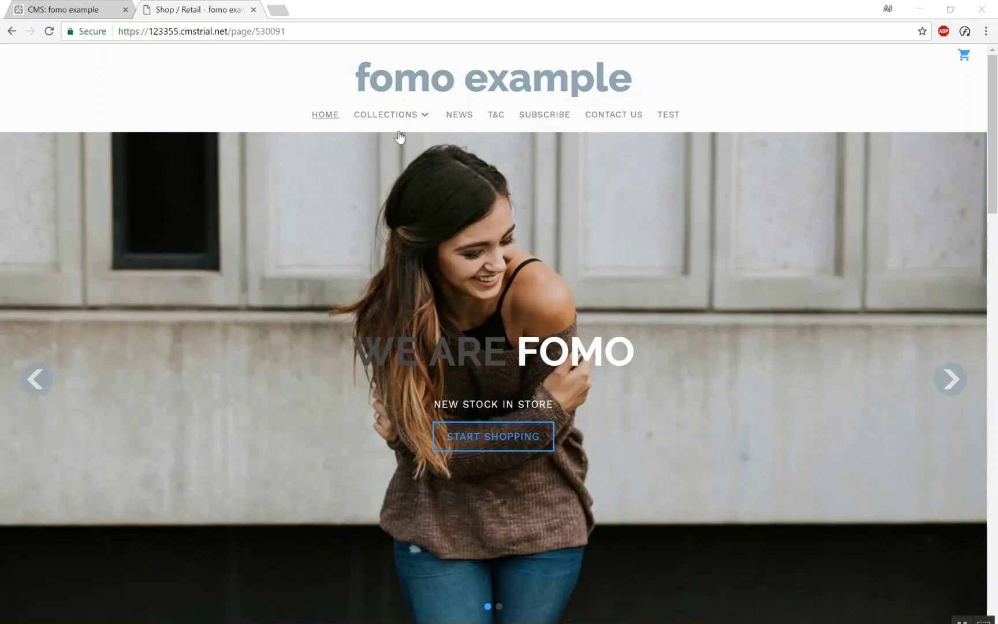
Open the live fomo site's Collections page listing Engineer, New Line and Vapour
left_click(386, 114)
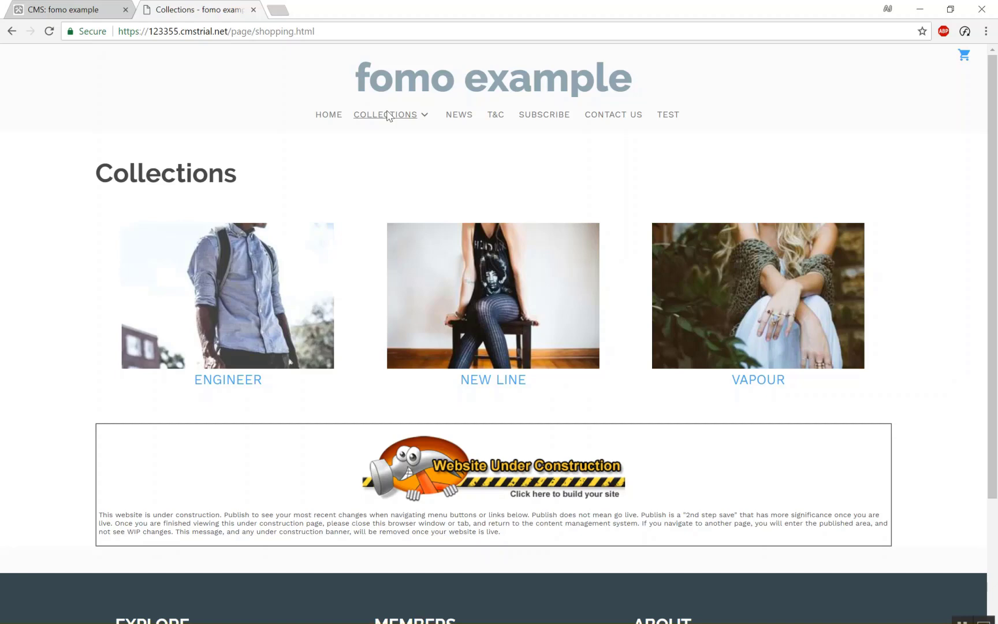
Open the Layout settings of the Collections web page in the CMS dashboard
left_click(63, 9)
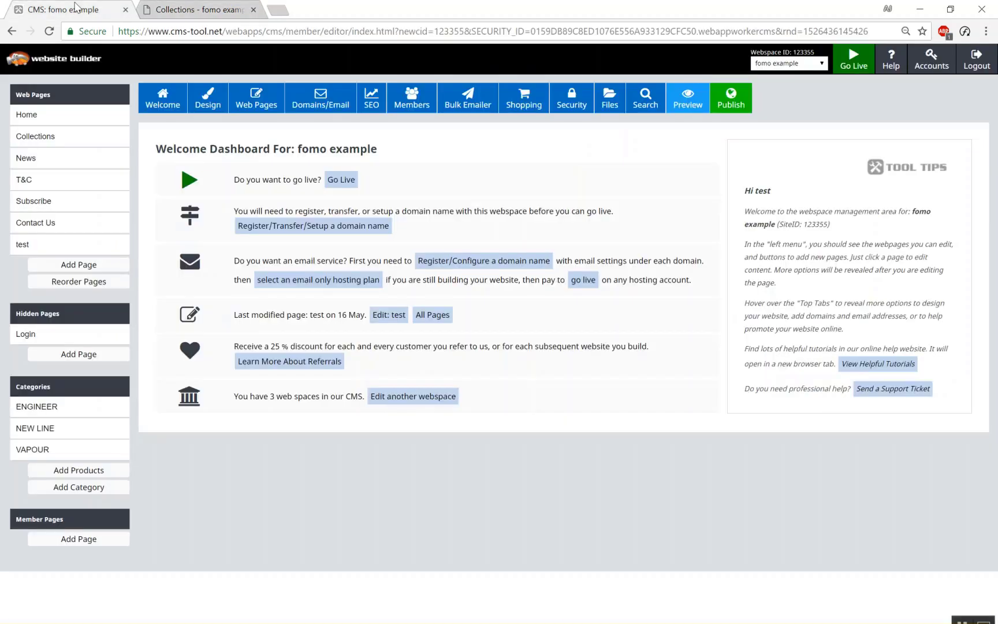
mouse_move(51, 143)
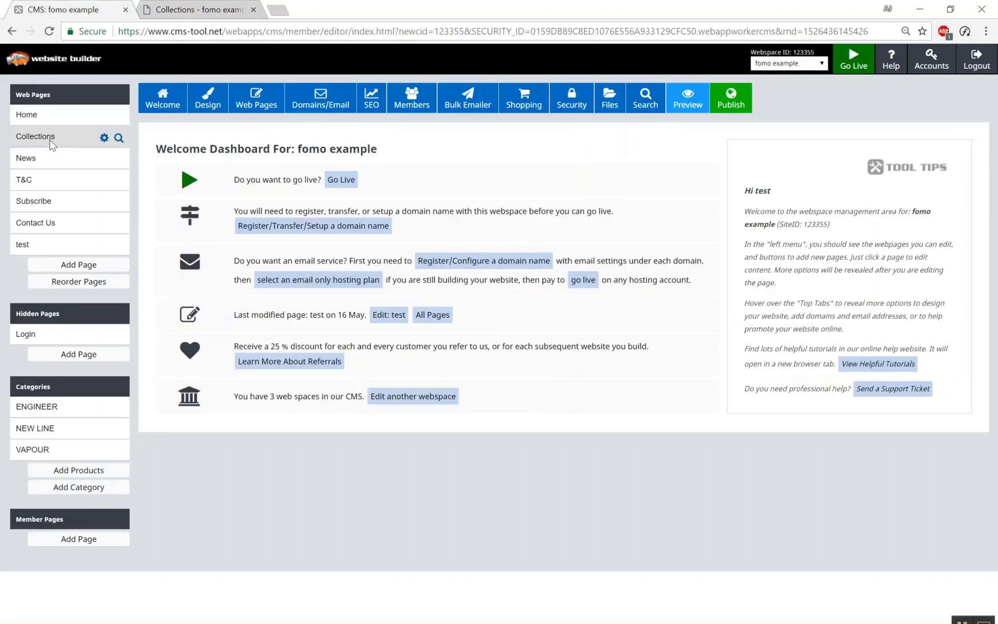
left_click(34, 136)
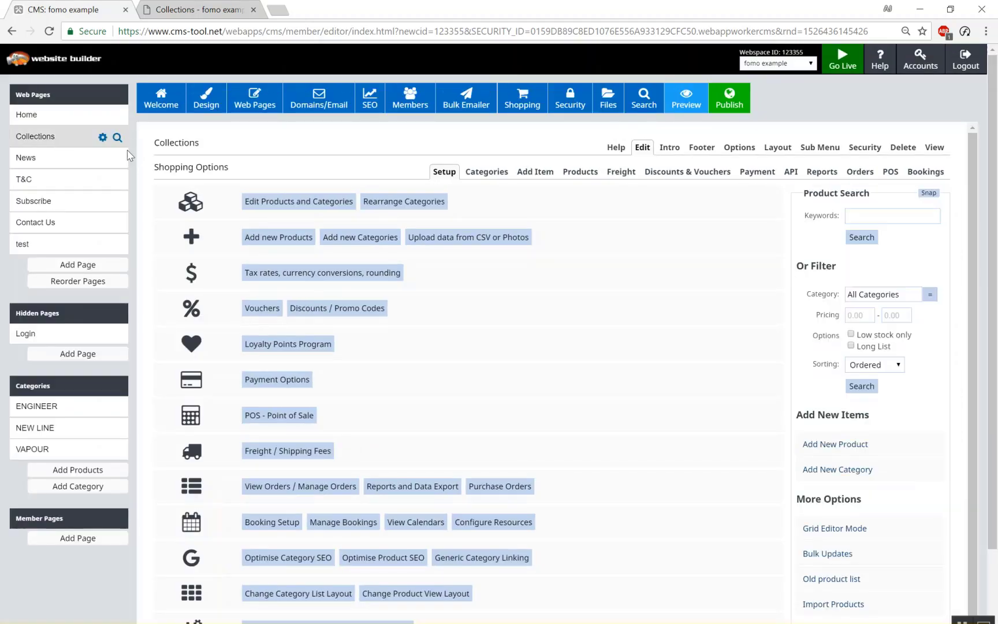
mouse_move(739, 154)
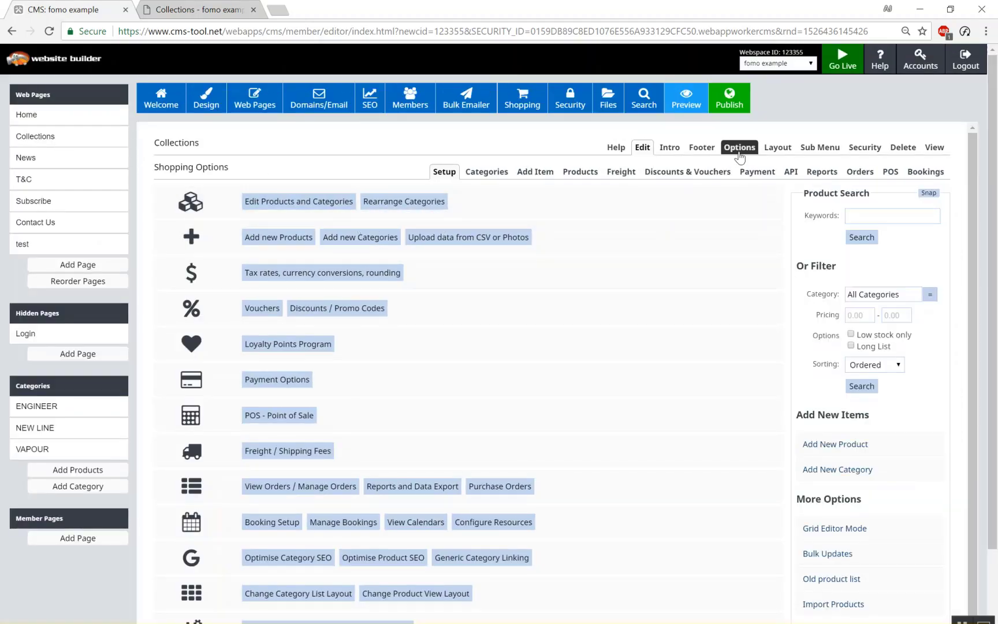
left_click(788, 147)
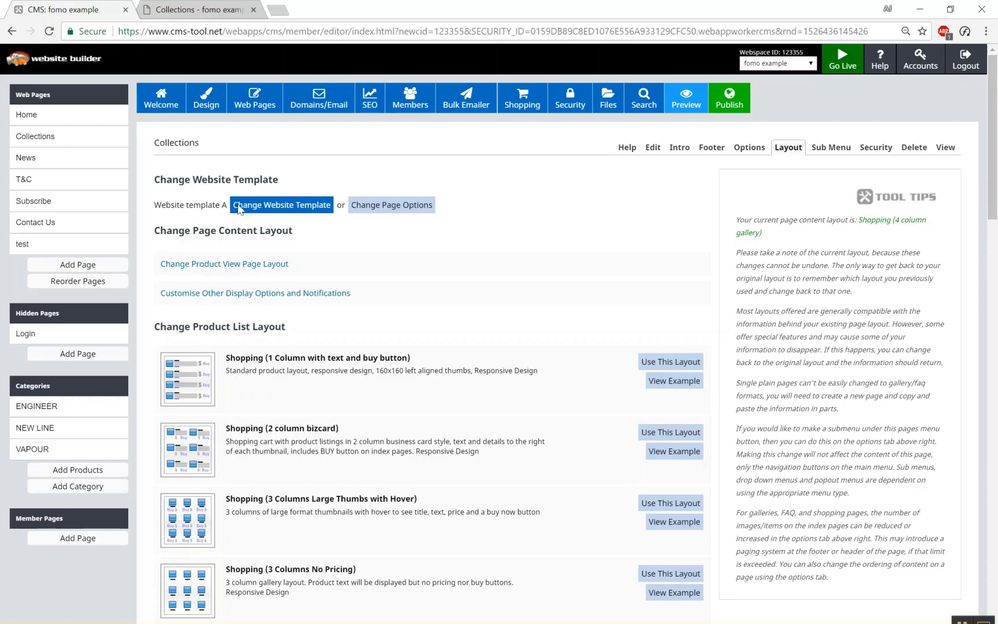
Show the website template chooser for Collections, currently on Site Template A
left_click(281, 205)
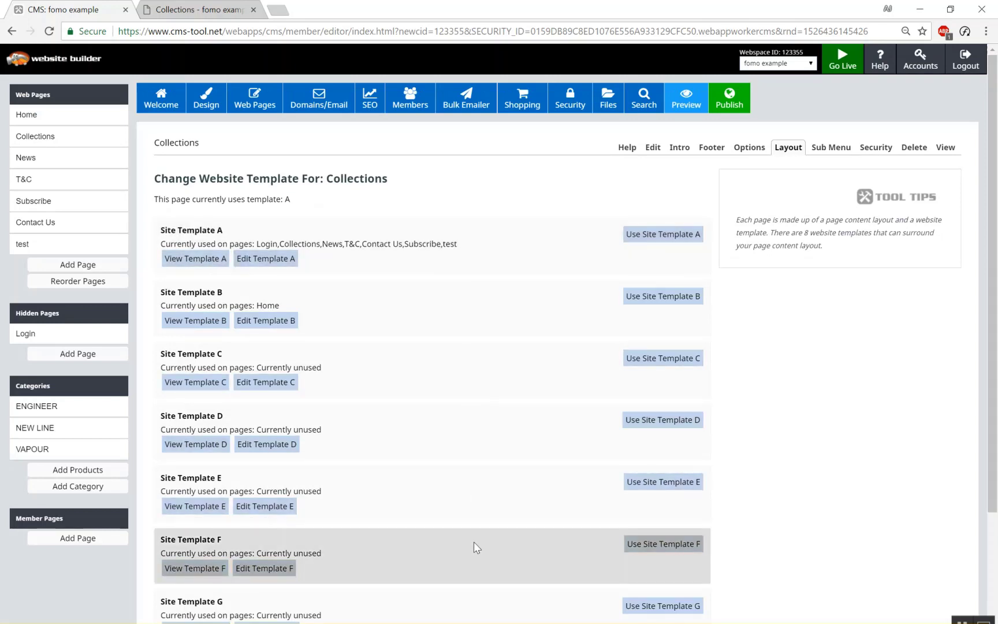
mouse_move(476, 369)
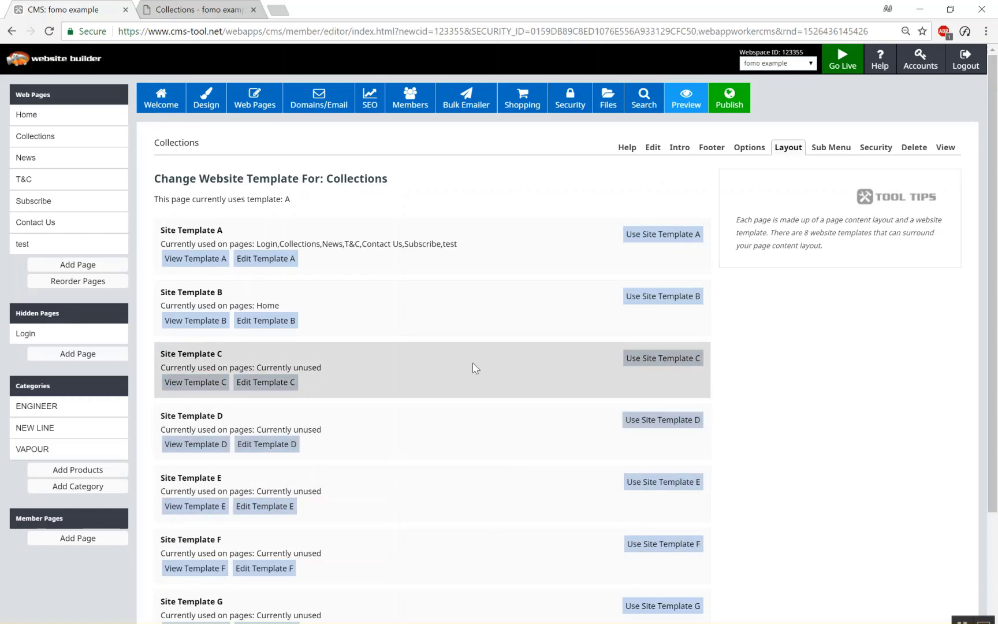
mouse_move(263, 244)
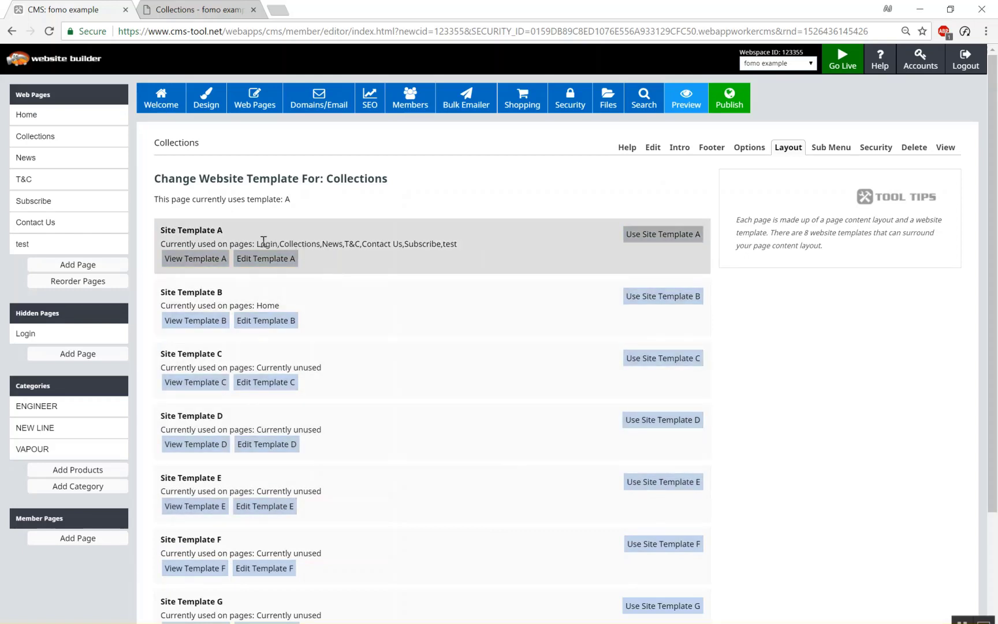
mouse_move(264, 245)
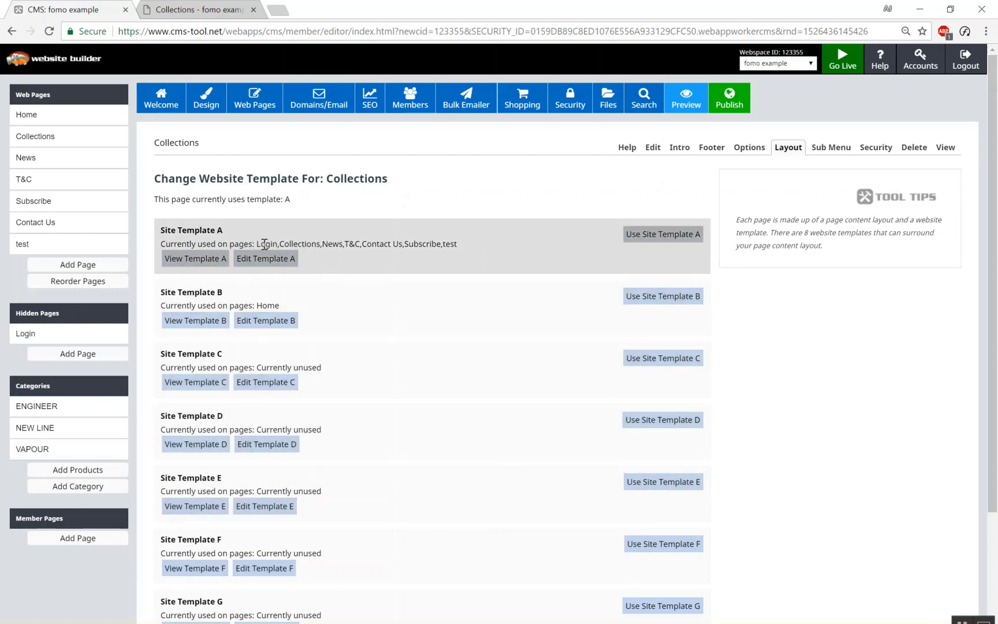
mouse_move(273, 305)
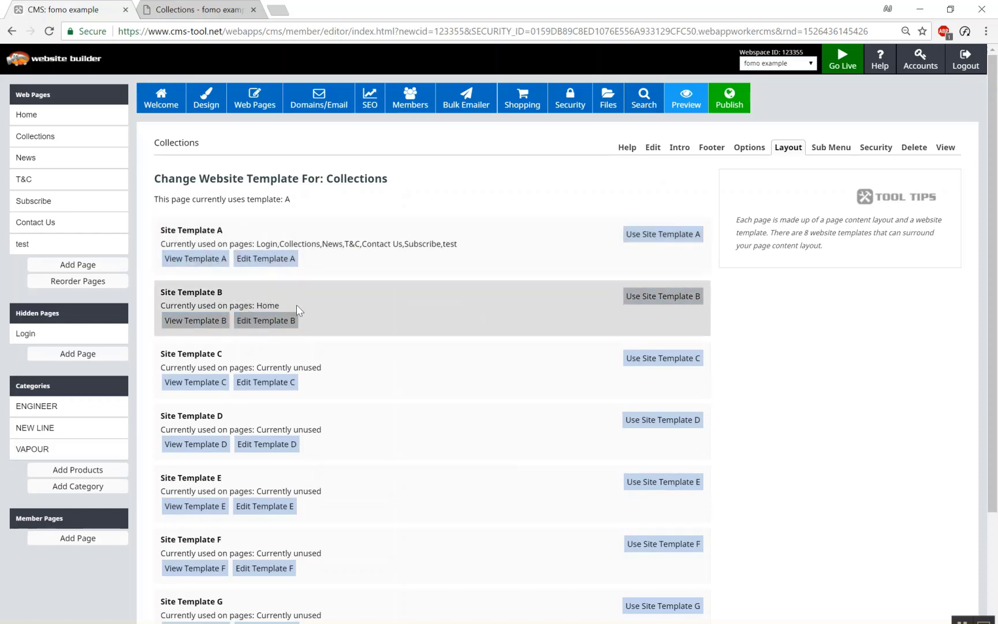
mouse_move(345, 311)
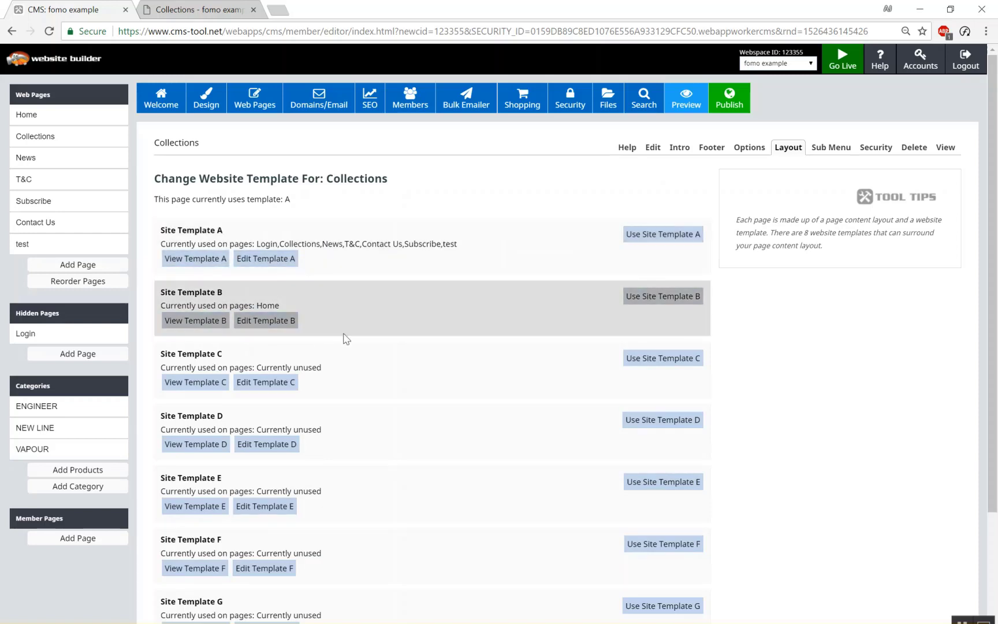
mouse_move(339, 301)
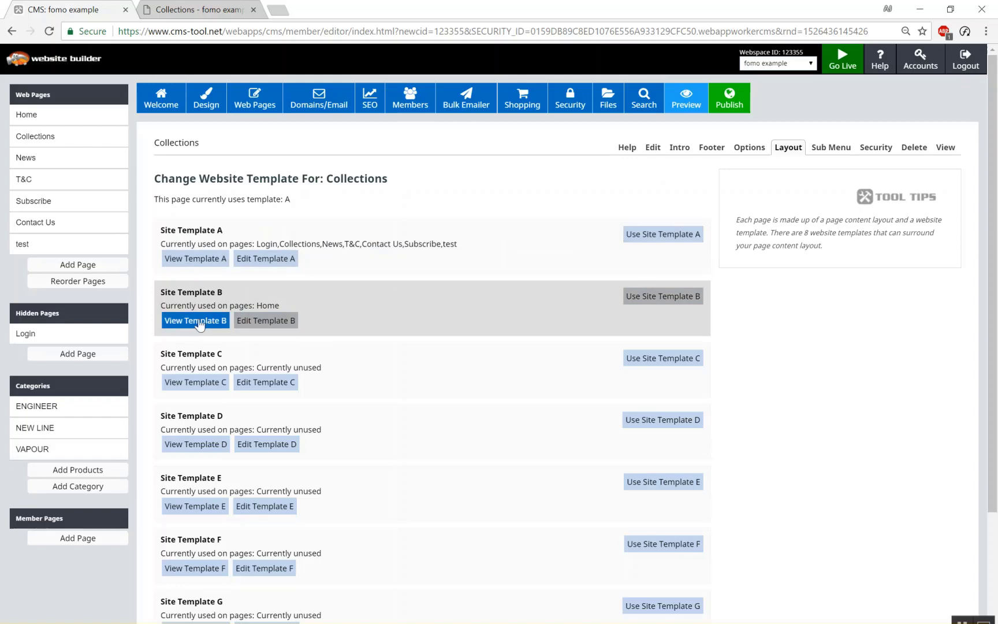
Preview Collections with Site Template B in a new tab and scroll through it
left_click(195, 320)
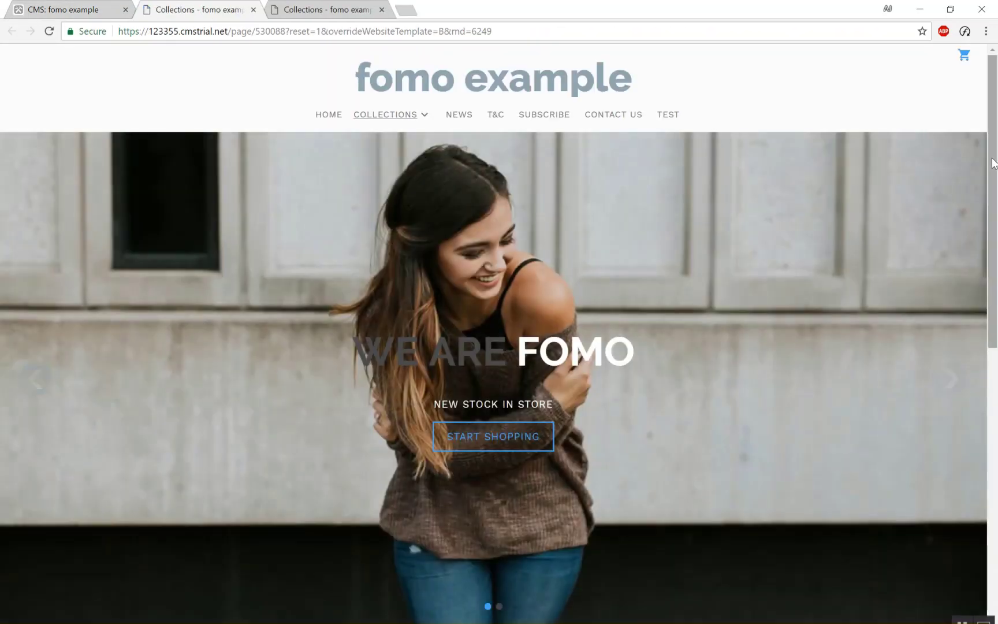
scroll("down", 3)
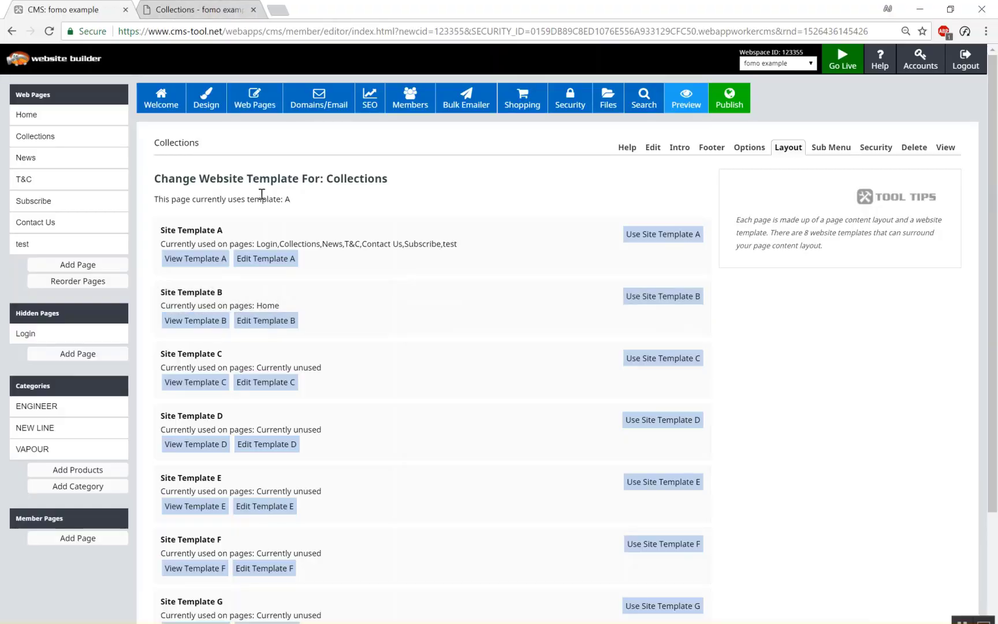
mouse_move(195, 382)
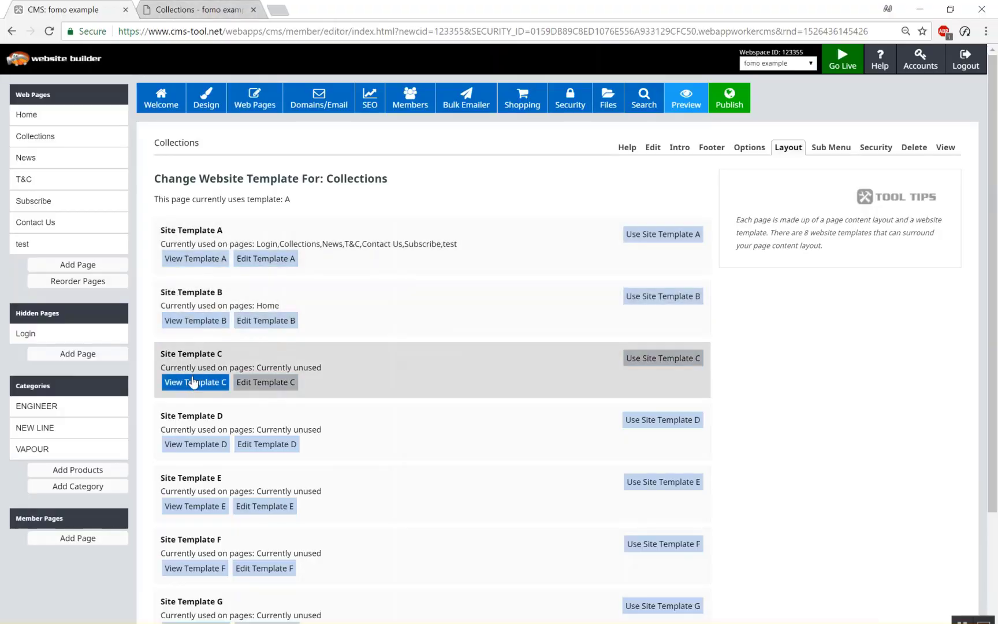
Preview Collections with Site Template C's categories column, then return to the editor
left_click(195, 382)
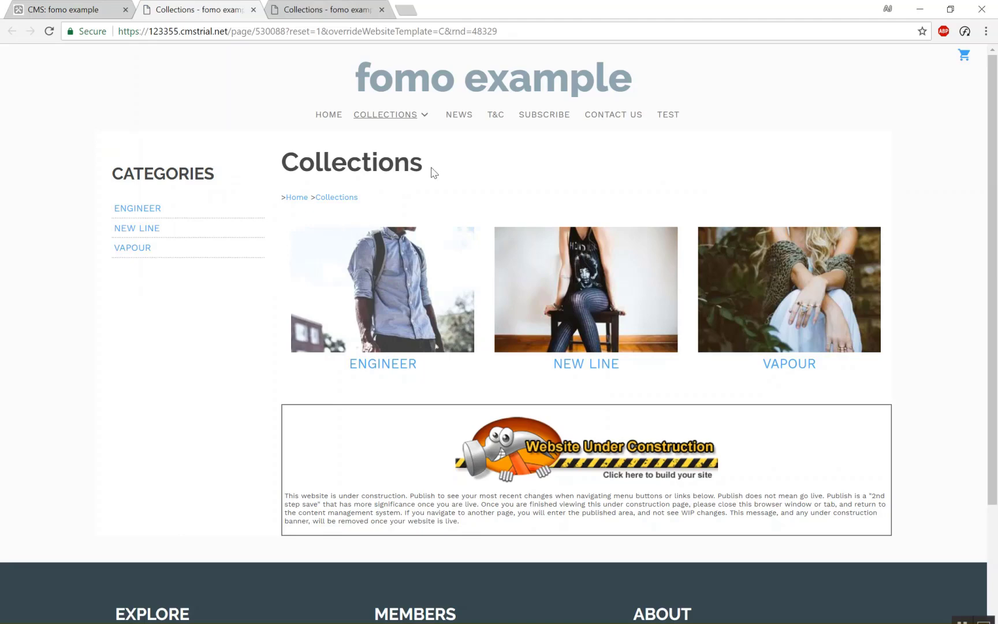
mouse_move(165, 276)
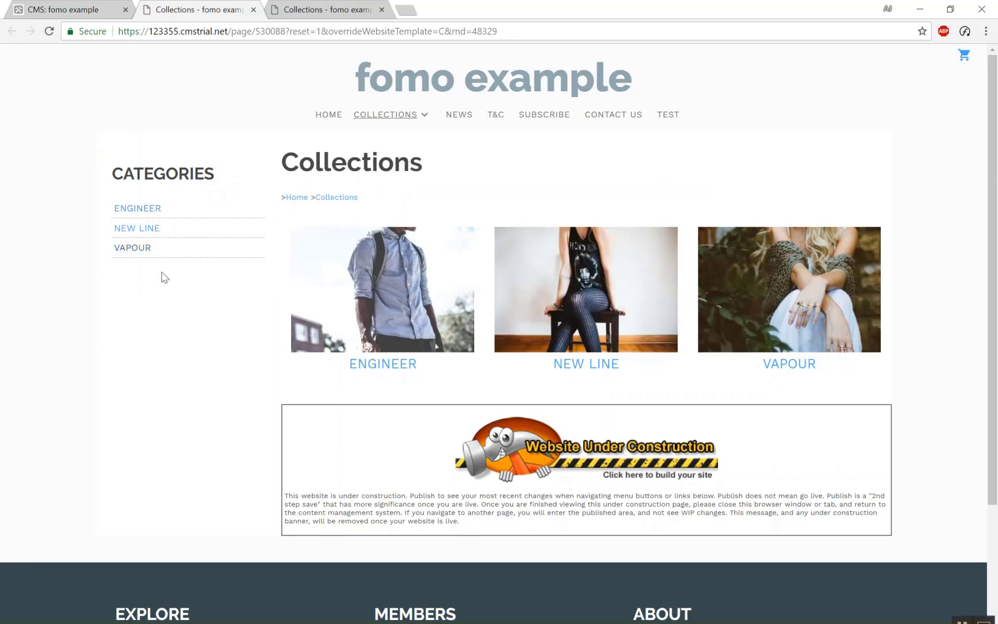
left_click(63, 9)
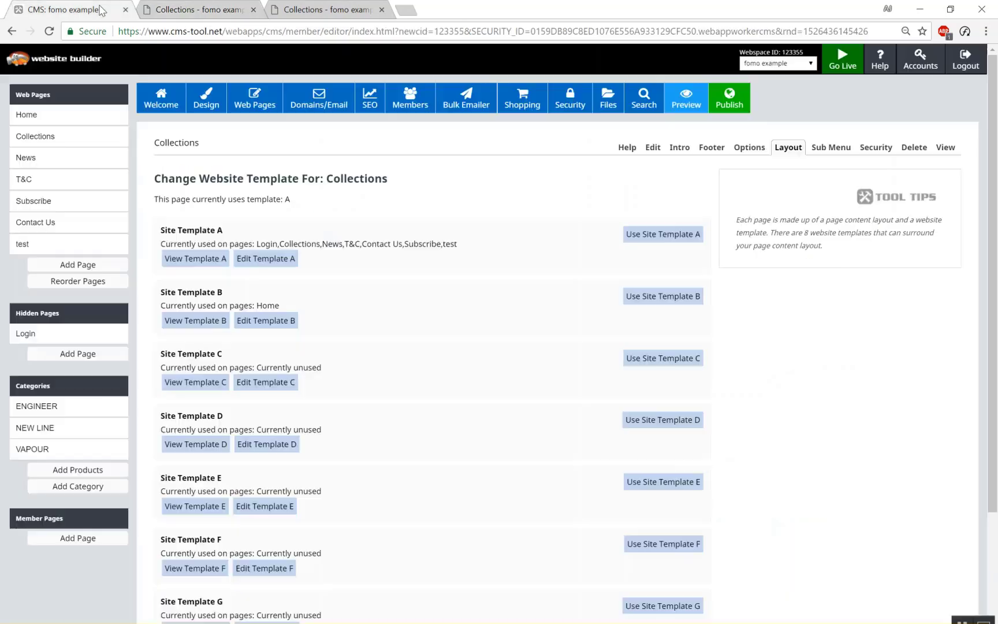
mouse_move(444, 296)
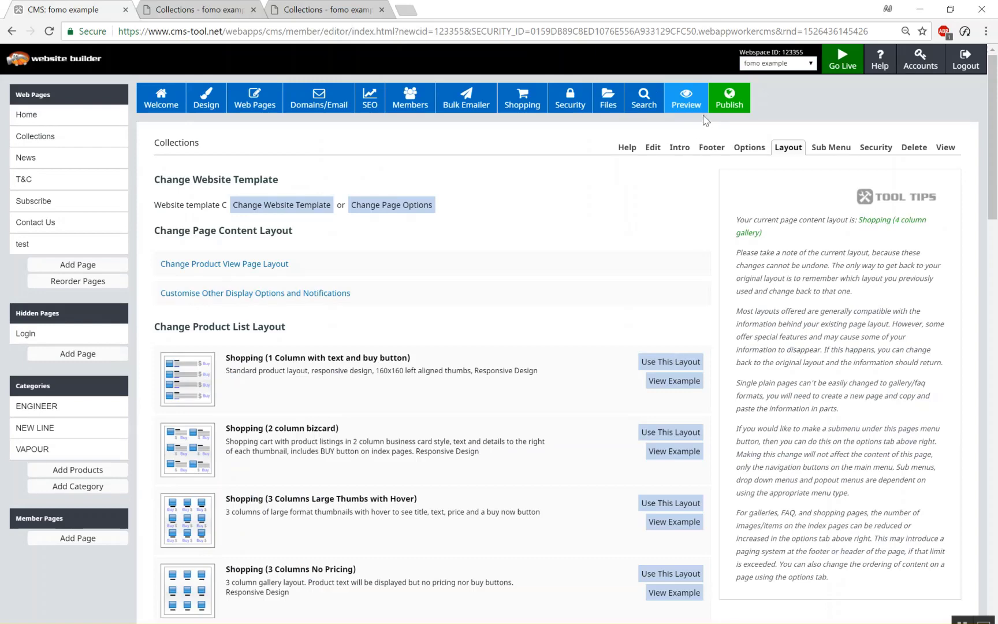
left_click(687, 97)
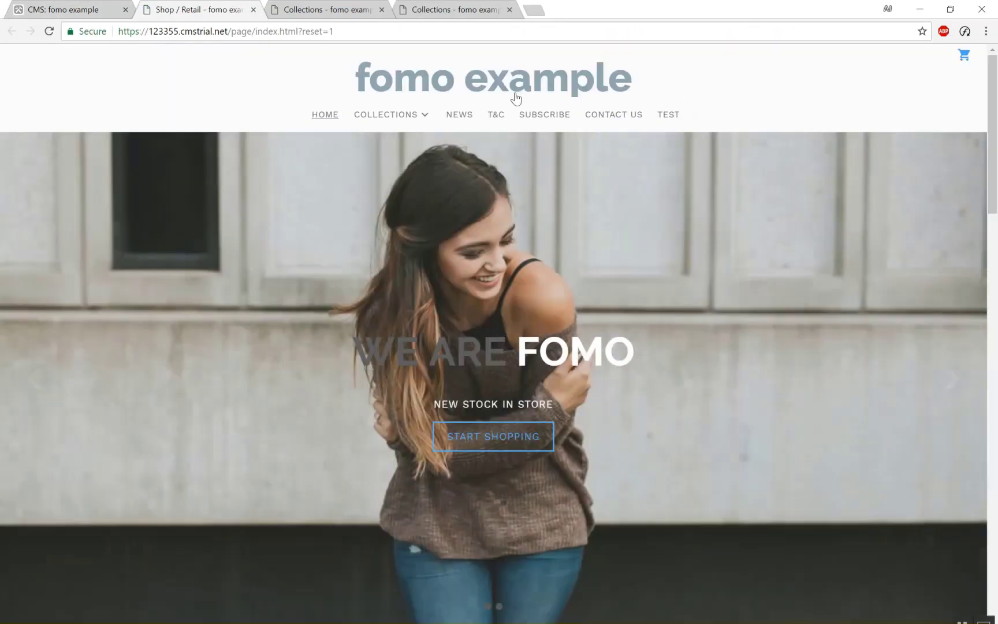
left_click(385, 115)
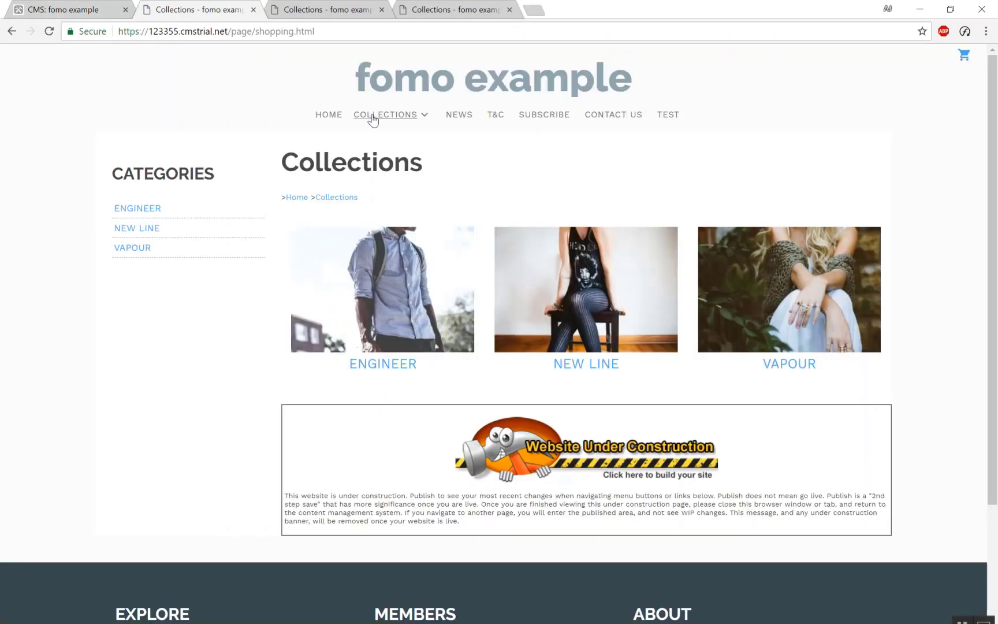
mouse_move(152, 250)
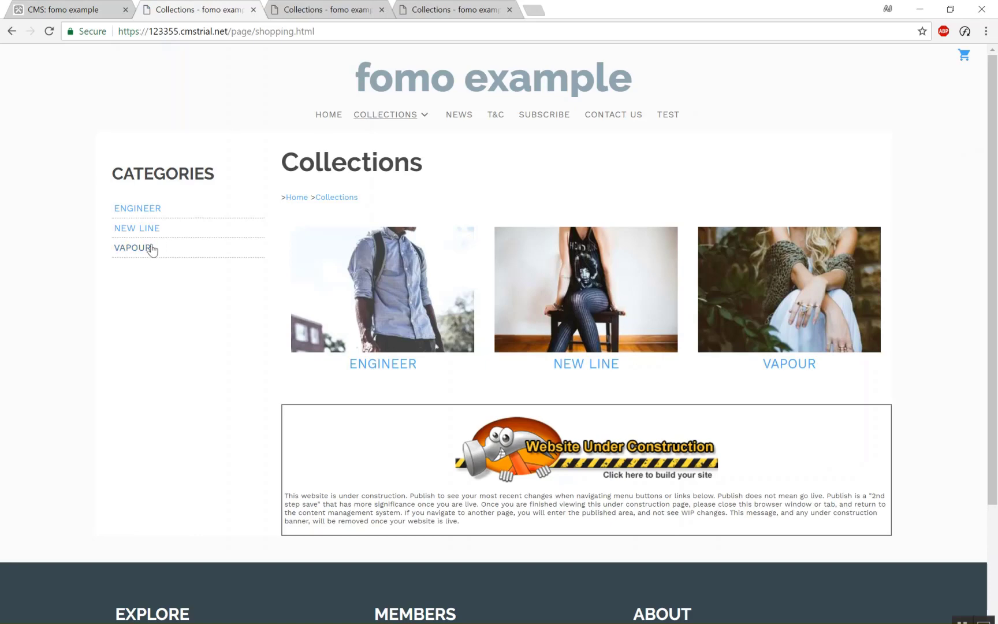
left_click(64, 10)
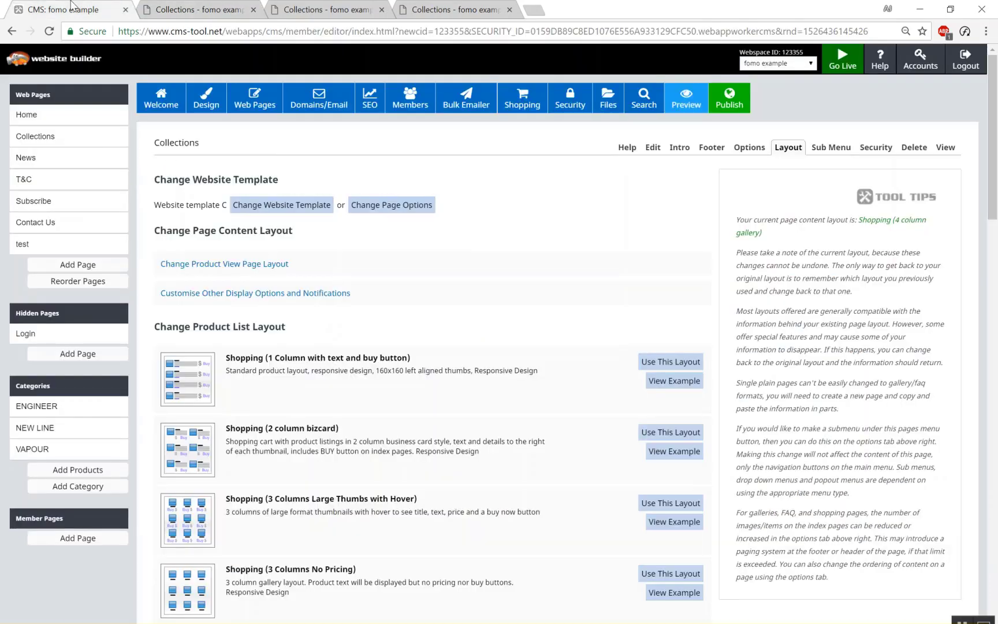
Apply Site Template C to the News page and open the website preview
left_click(26, 157)
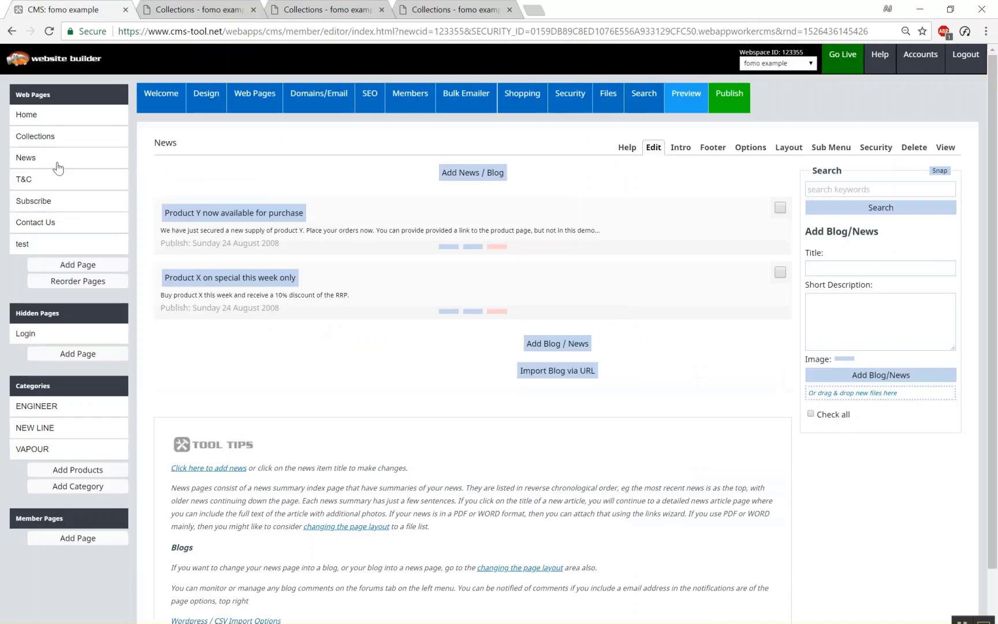
left_click(788, 147)
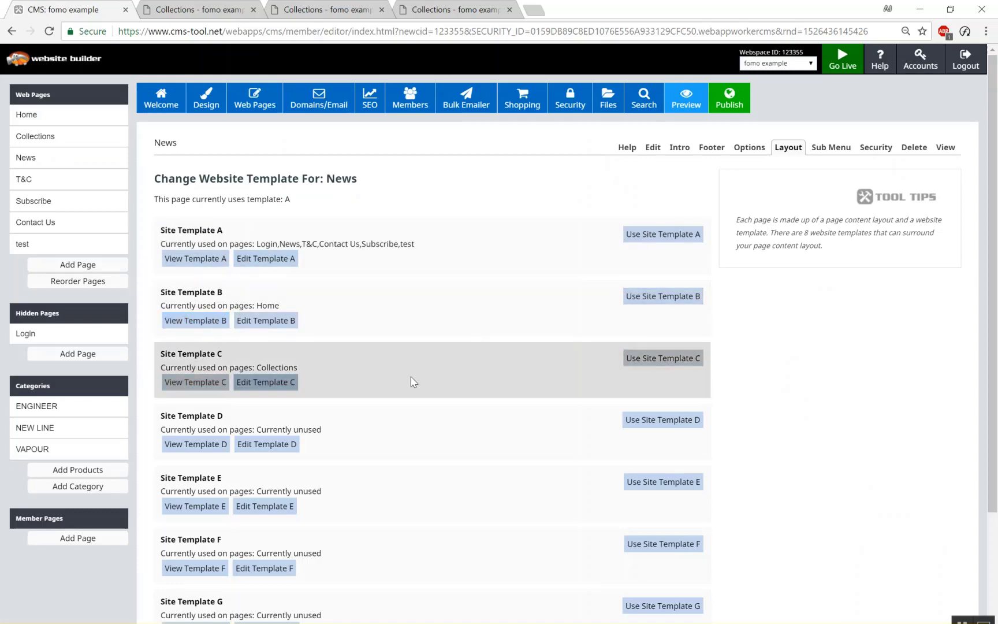
left_click(663, 359)
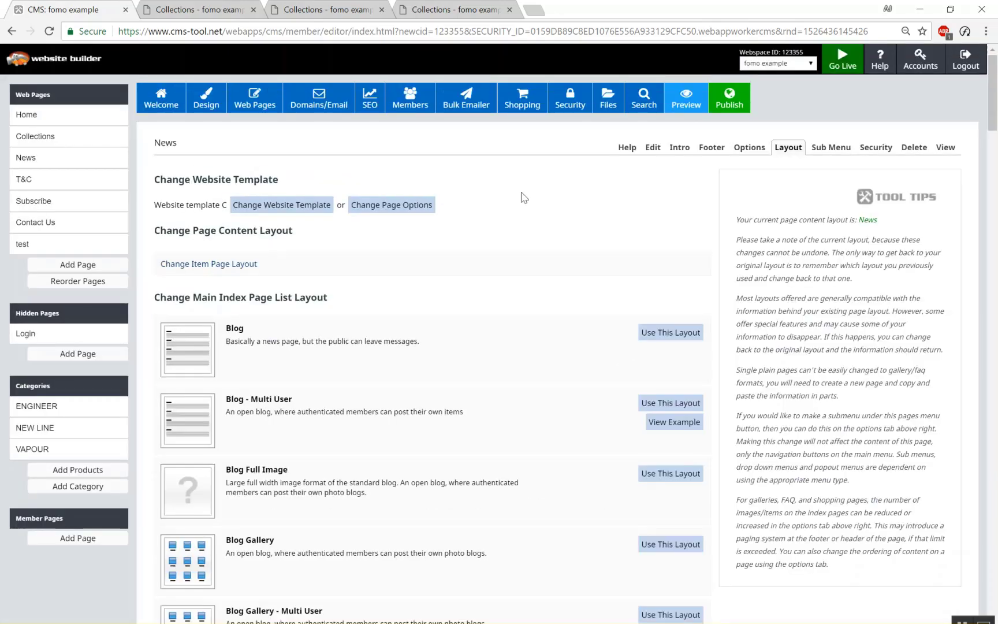
left_click(523, 97)
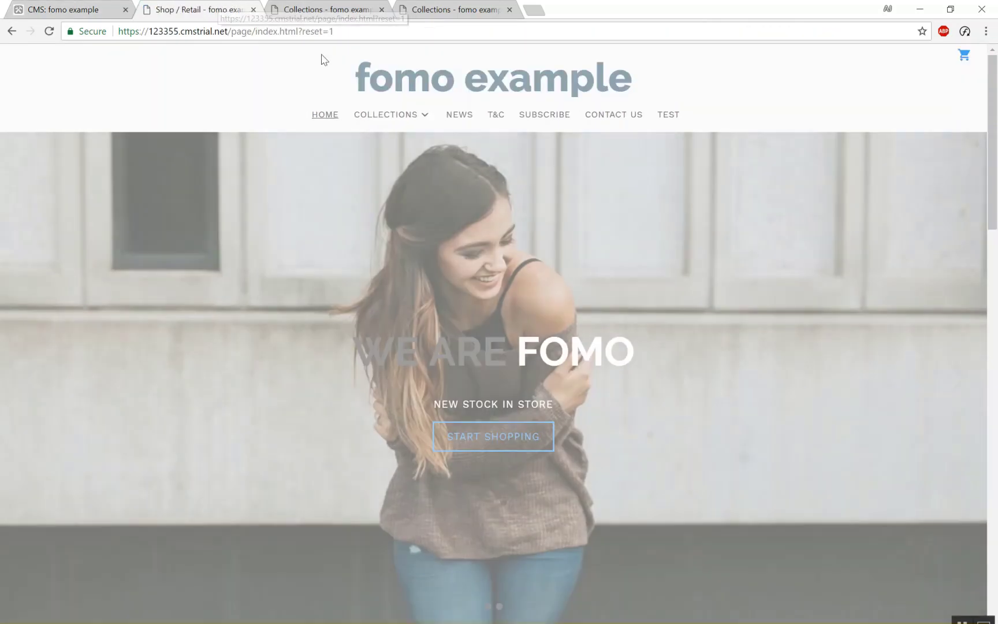
View the live News page's categories column, then return to the website editor
left_click(460, 114)
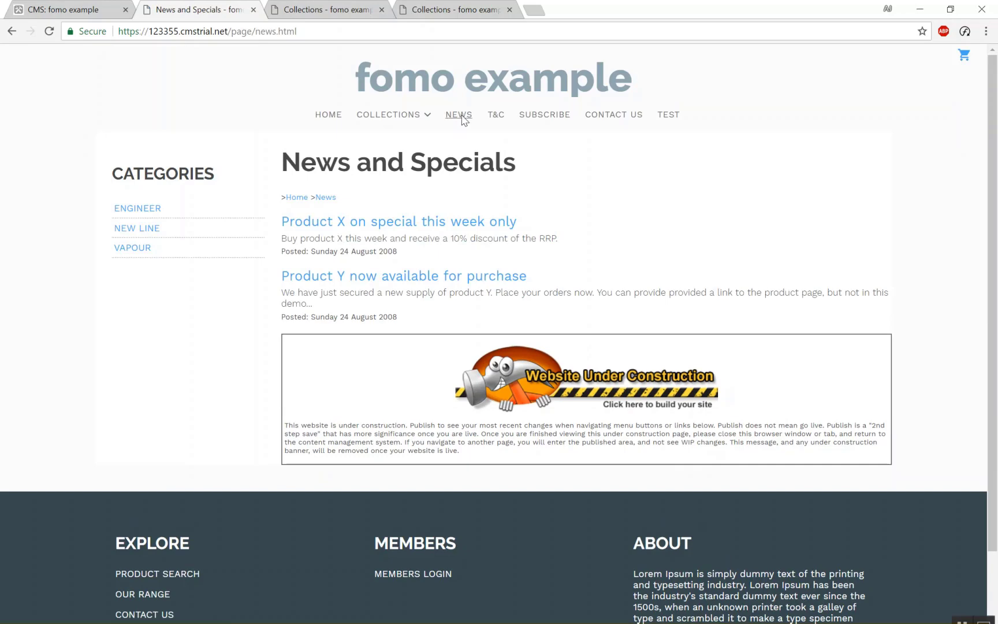
left_click(69, 9)
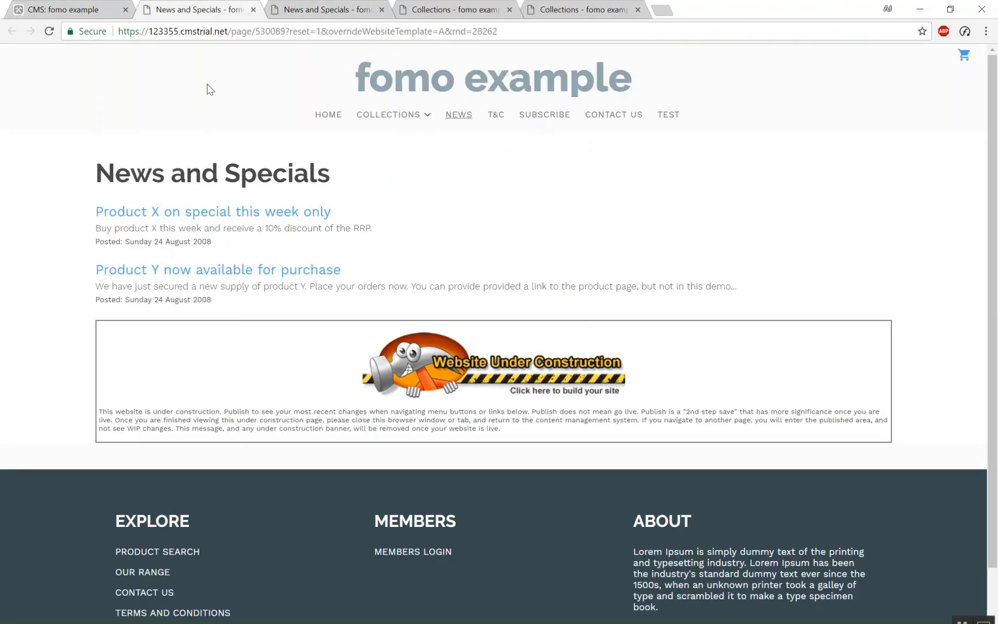
left_click(63, 10)
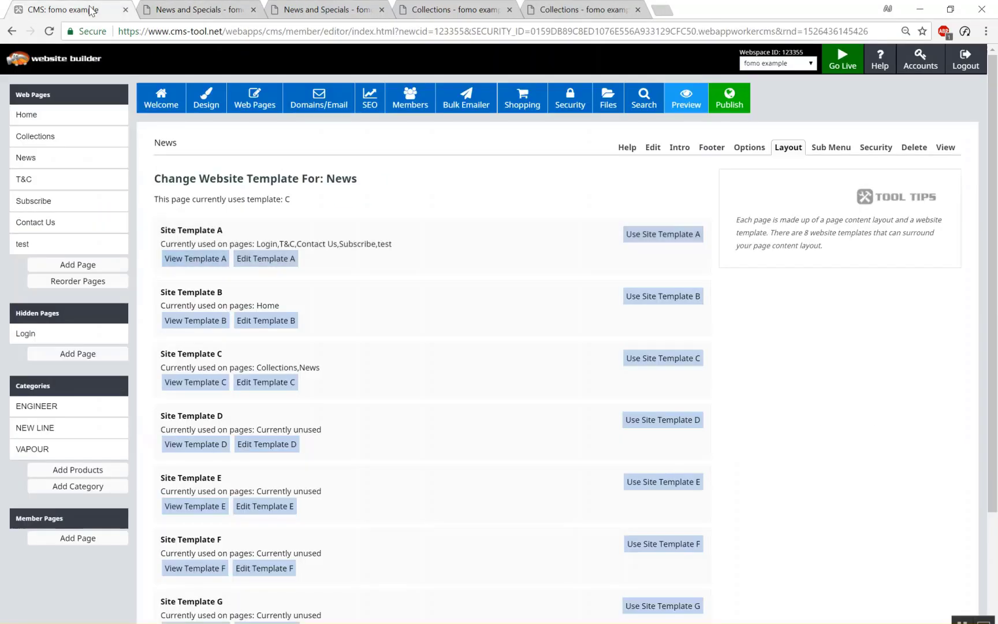